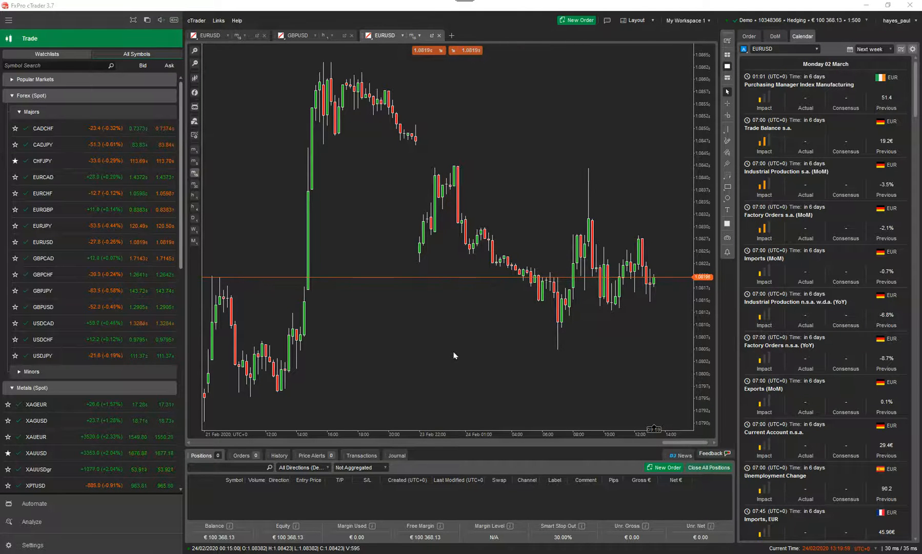
Show the Watchlists view with Popular Markets collapsed and My Watchlist expanded
scroll(down, 3)
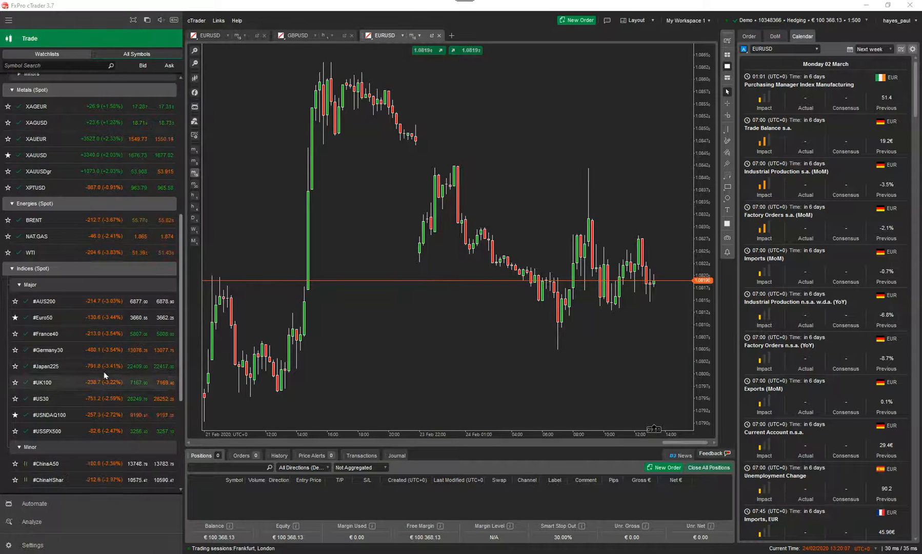
click(46, 54)
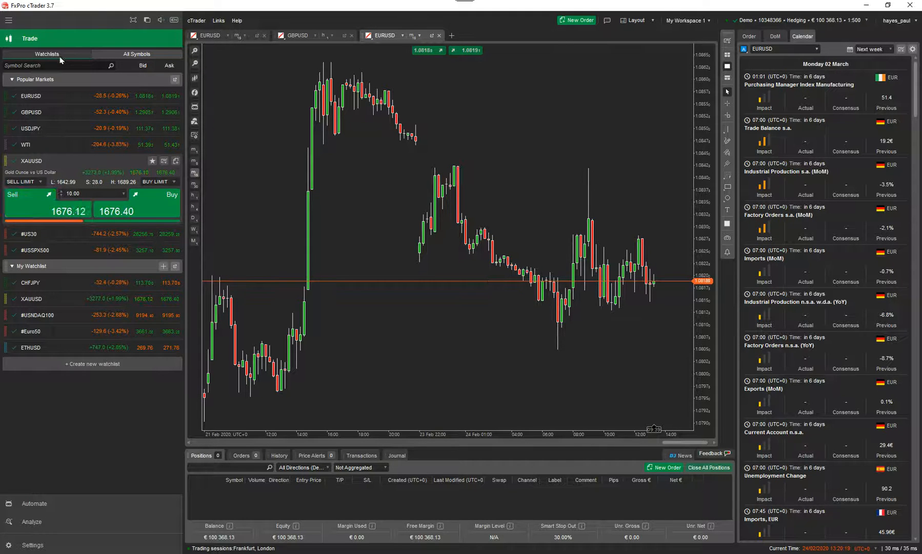
click(10, 79)
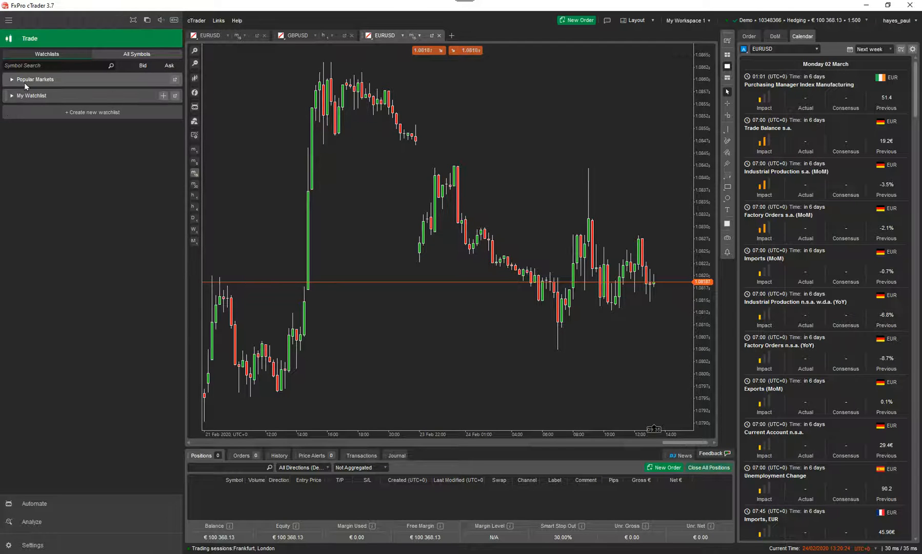
click(34, 79)
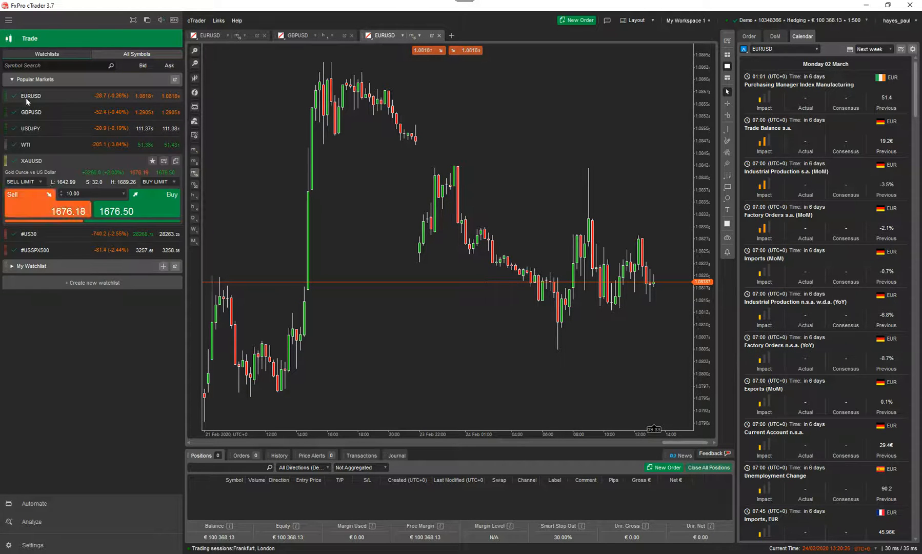
click(10, 79)
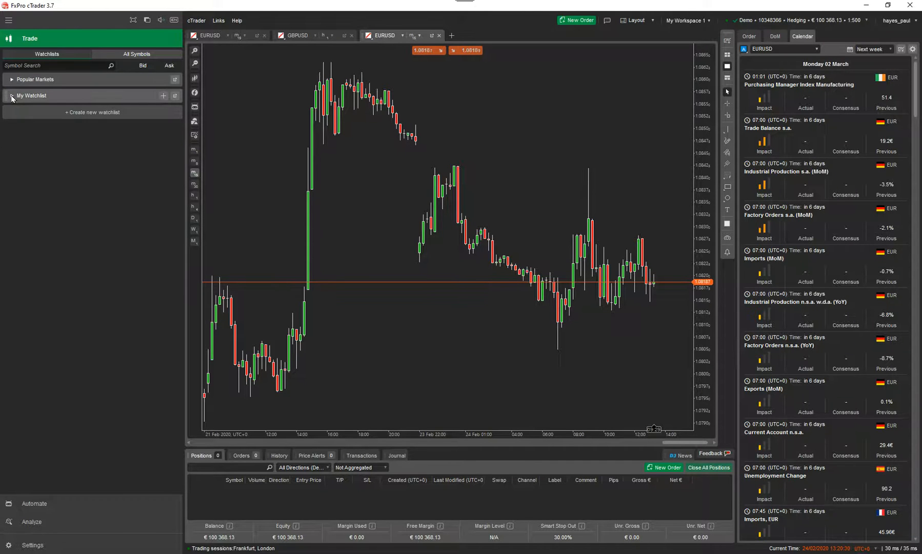
click(11, 95)
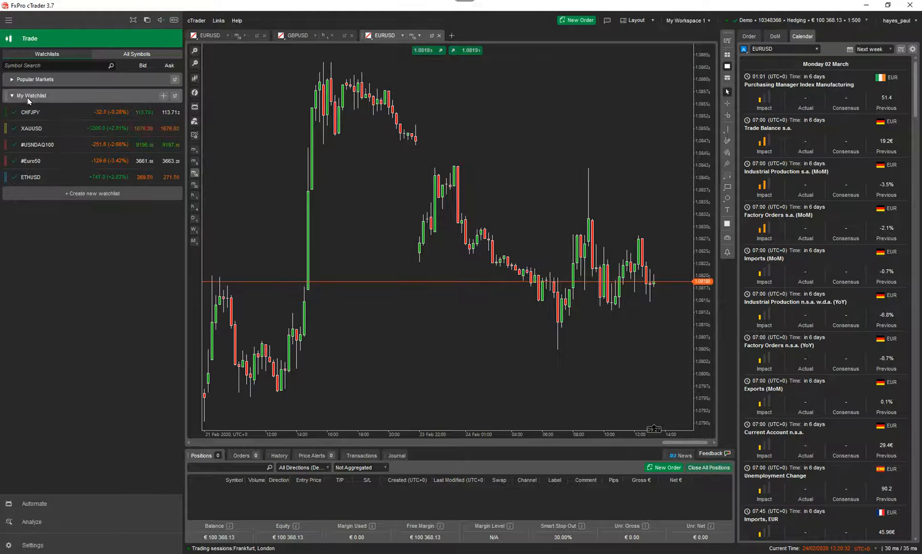
Rename My Watchlist to 'Forex' via its context menu
right_click(30, 96)
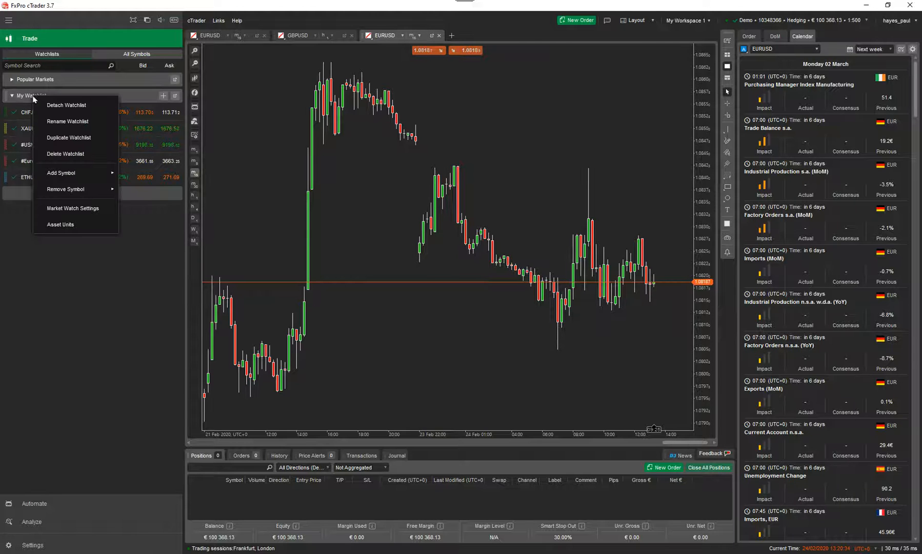
click(68, 121)
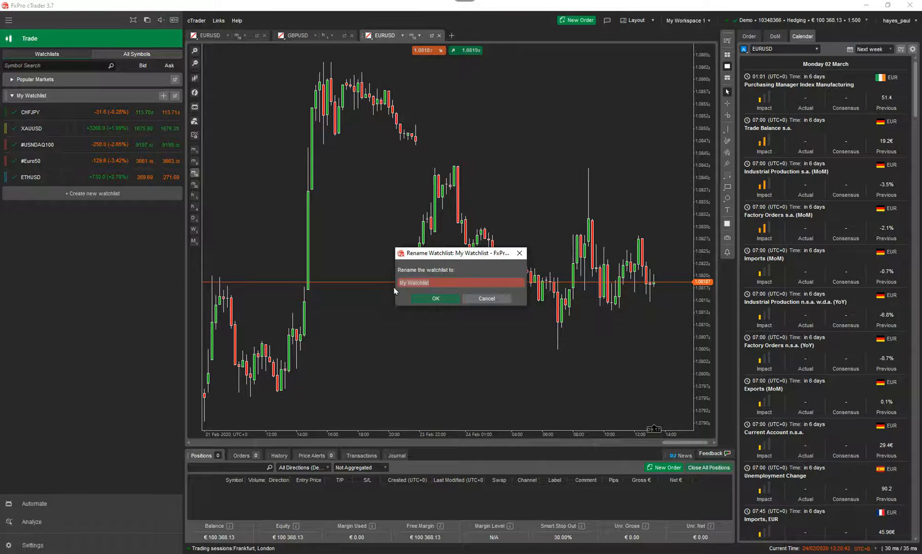
text(Forex)
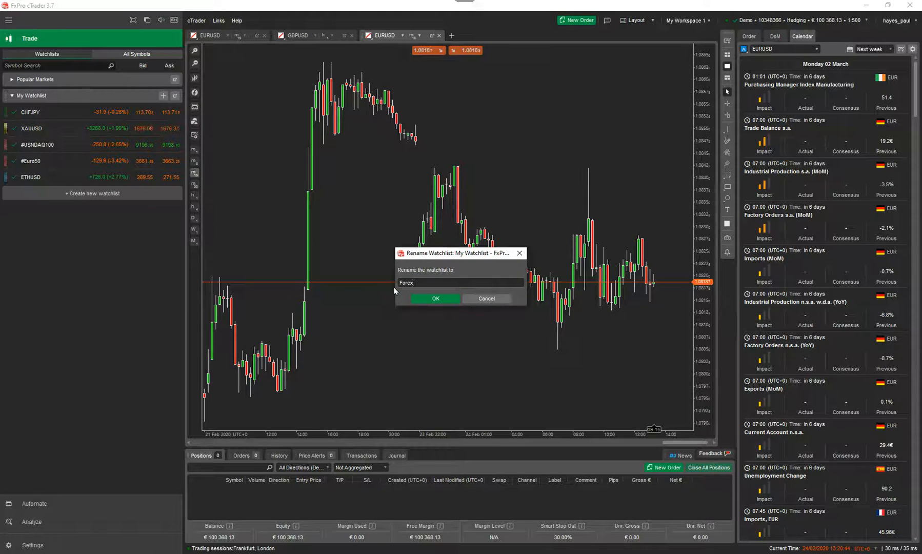
click(435, 298)
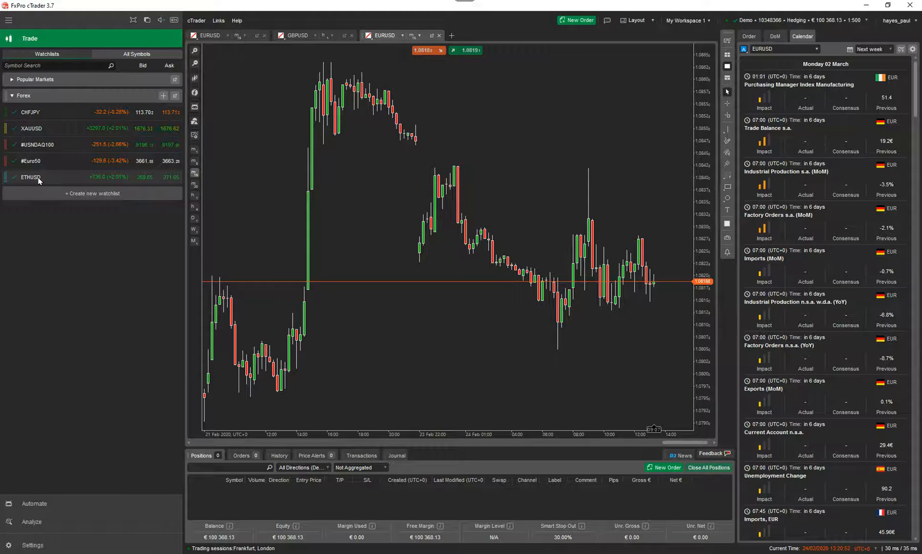
Remove a symbol other than CHFJPY from the Forex watchlist
right_click(30, 178)
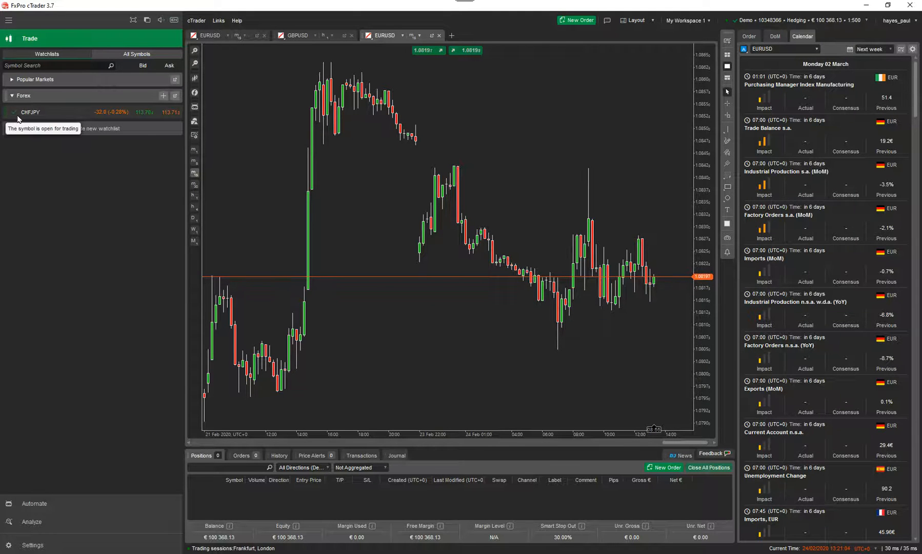
From All Symbols, add EURJPY and USDCHF to the Forex watchlist
click(135, 53)
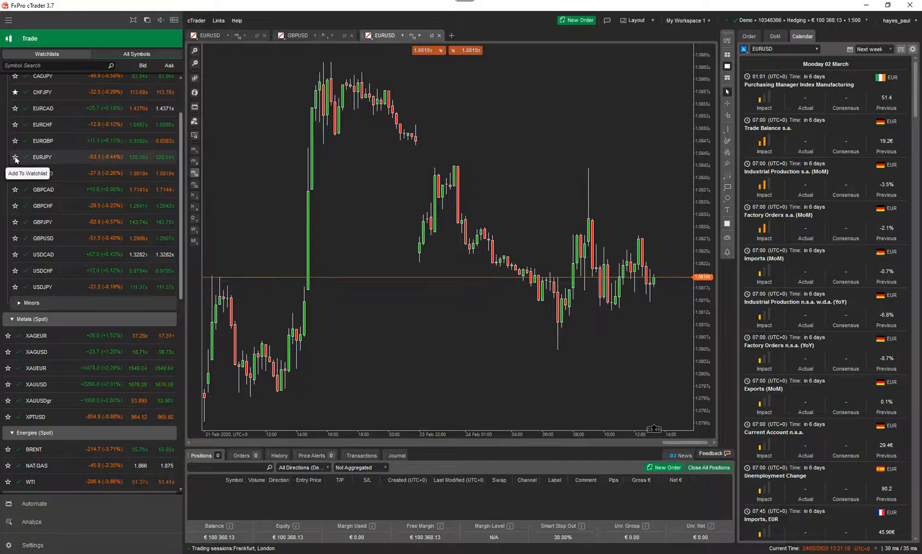
right_click(41, 156)
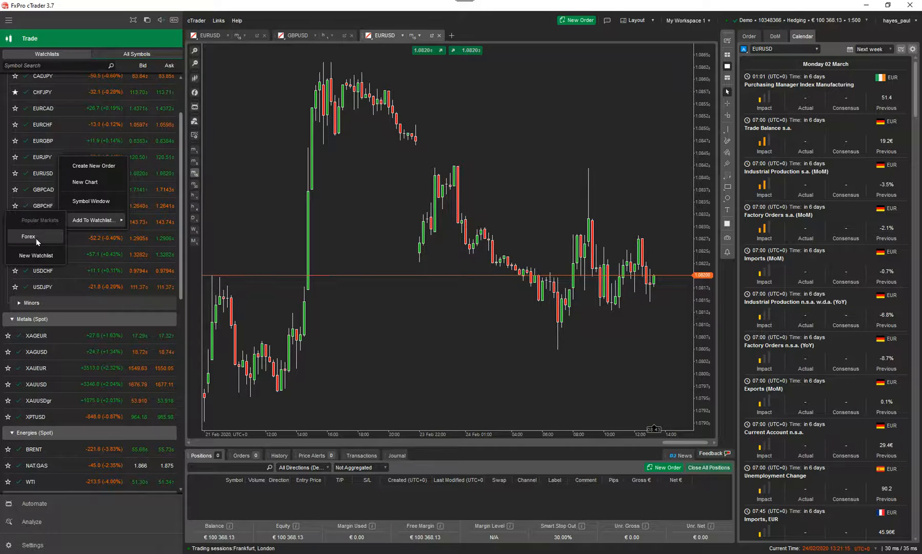
click(29, 235)
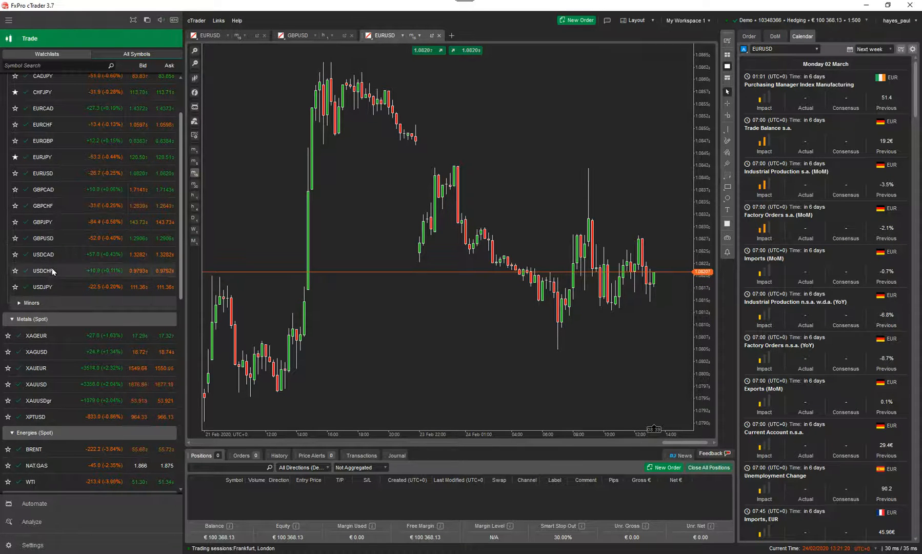
right_click(50, 270)
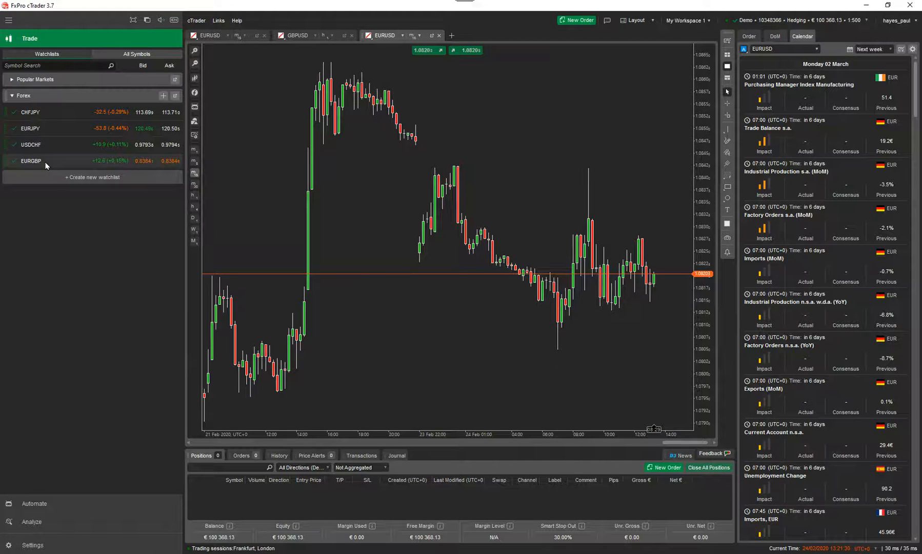
Create a new watchlist named 'Crypto'
click(91, 177)
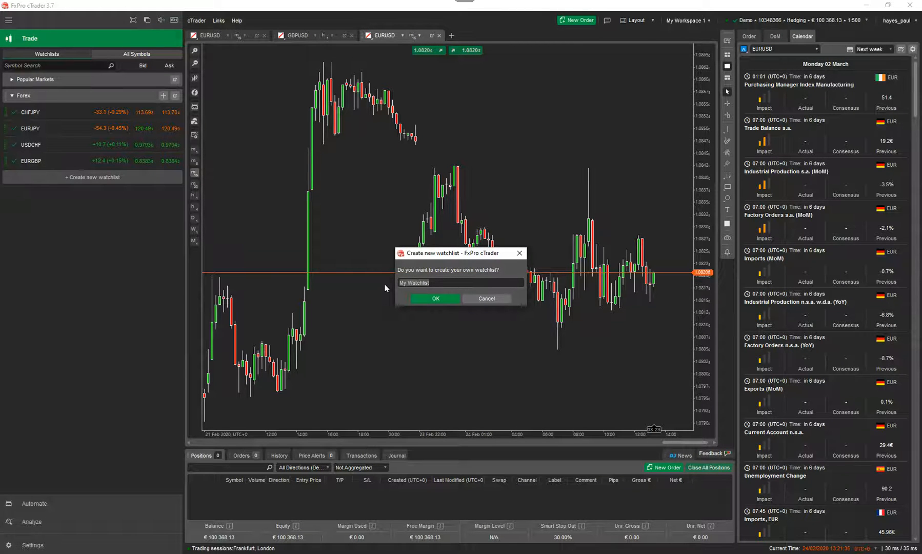
text(Crypto)
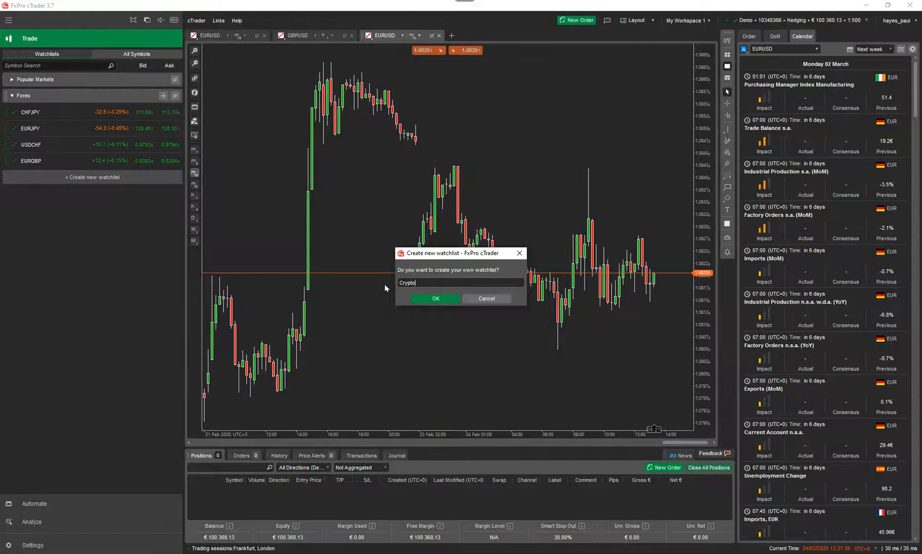
click(435, 299)
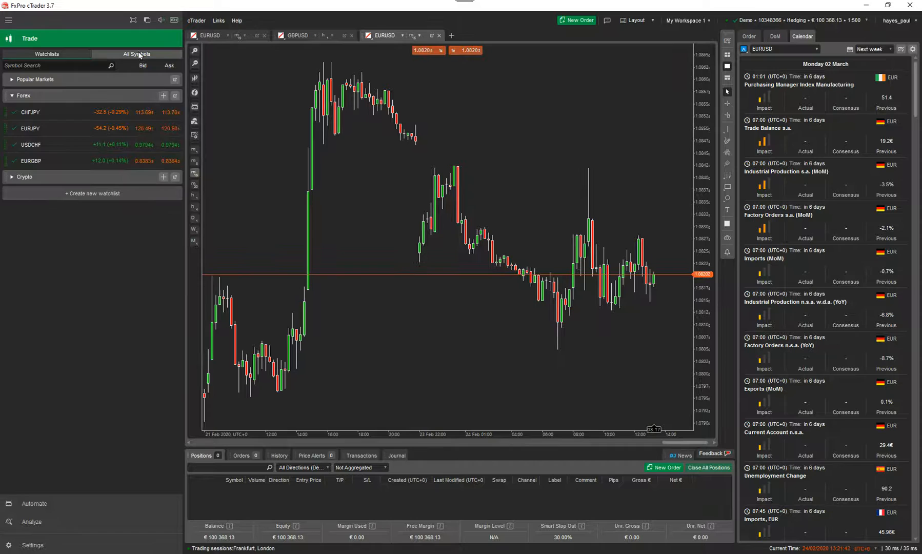
In All Symbols, expand Cryptos (Spot) and star BTCUSD into the Crypto watchlist
click(136, 53)
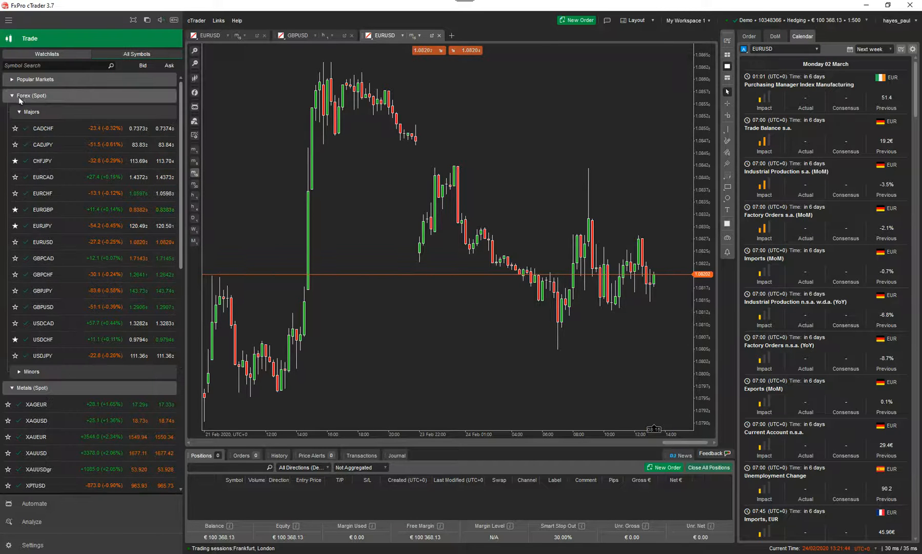
click(30, 95)
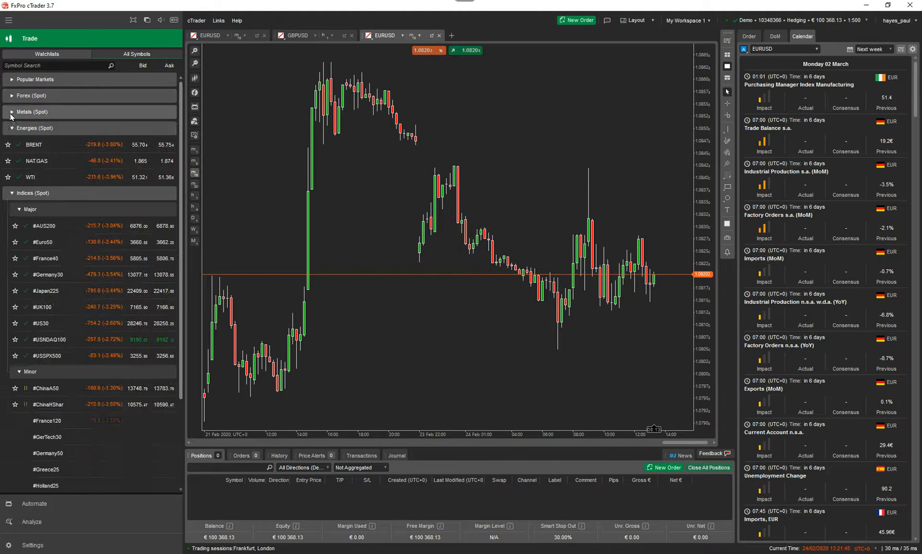
click(34, 127)
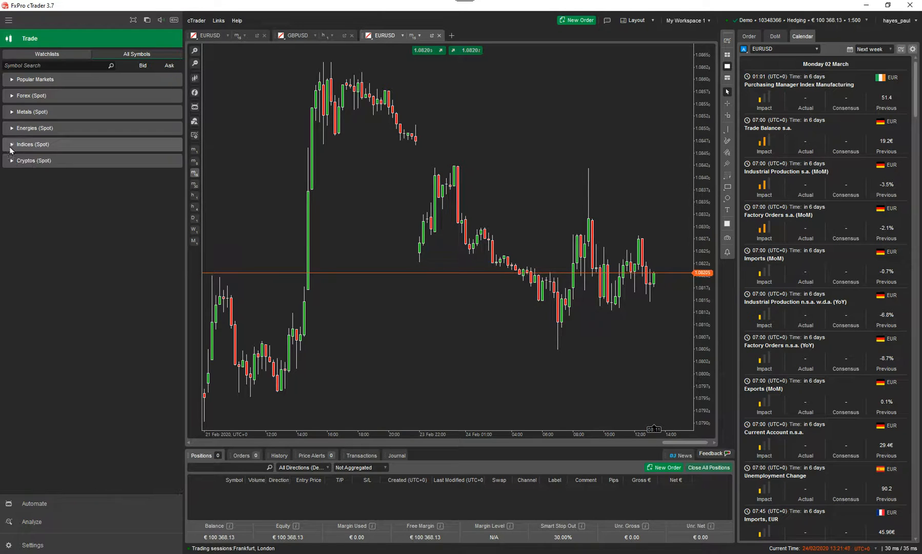
click(34, 159)
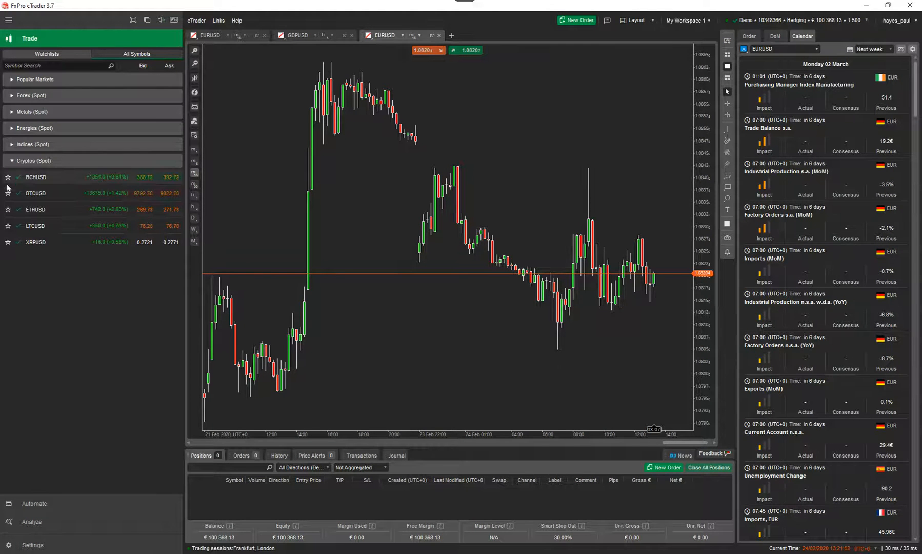
mouse_move(8, 195)
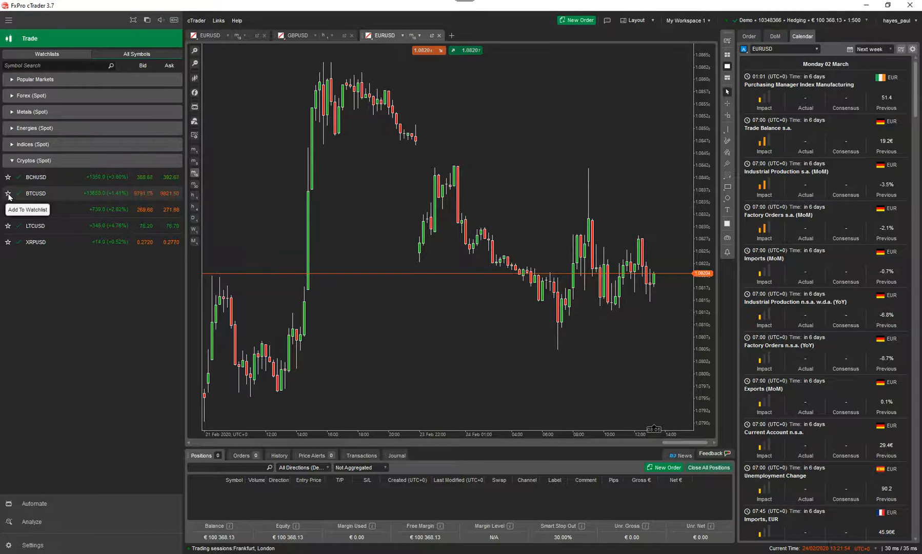
click(7, 195)
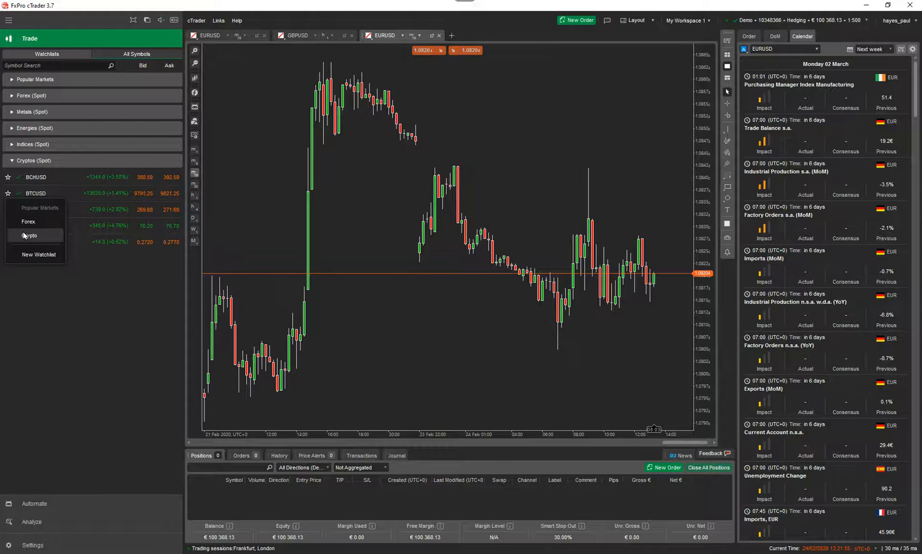
click(28, 235)
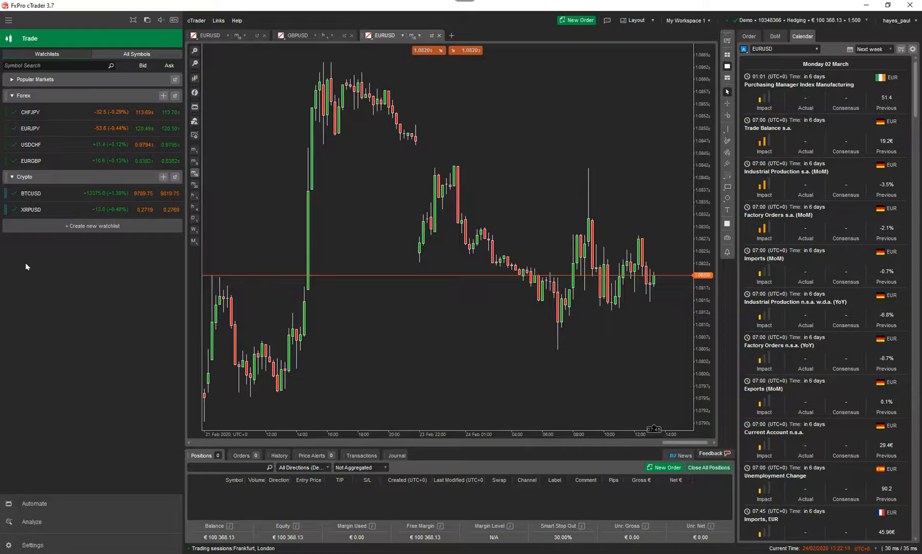
mouse_move(108, 116)
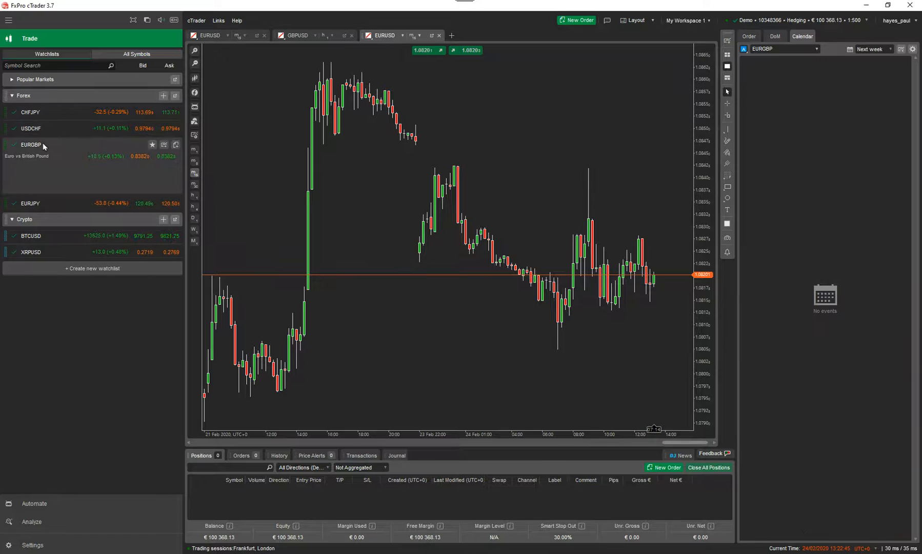
Expand EURGBP's quick trade panel in the Forex watchlist
click(31, 142)
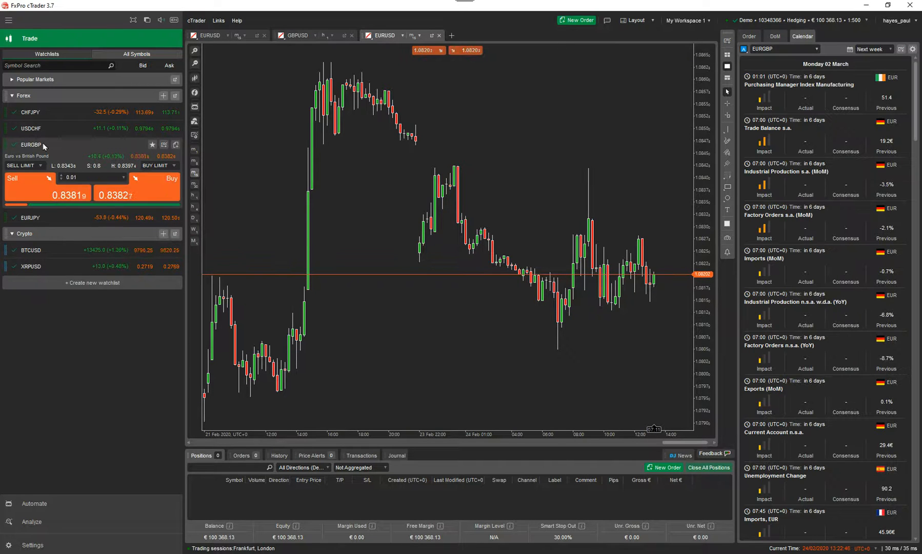
mouse_move(17, 210)
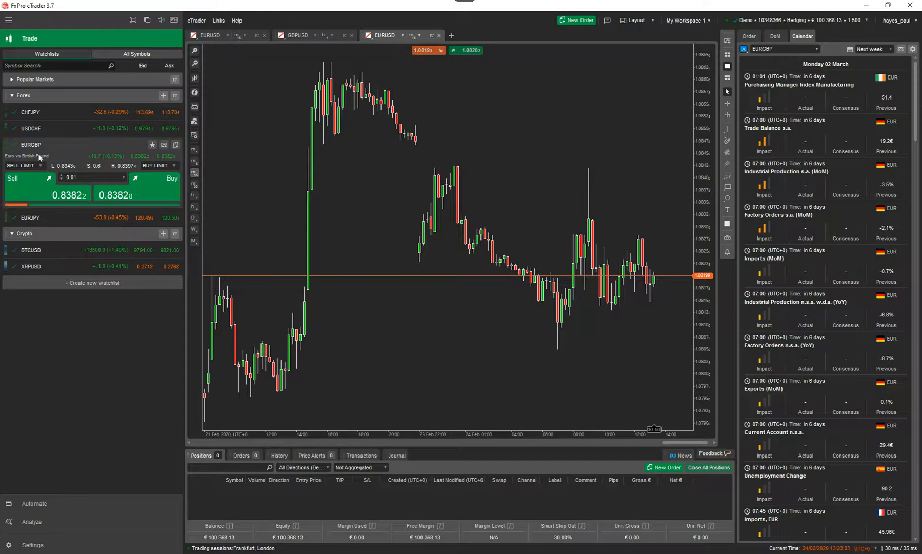
Open an EURGBP chart and submit 0.01-lot sell and buy limit orders
right_click(29, 143)
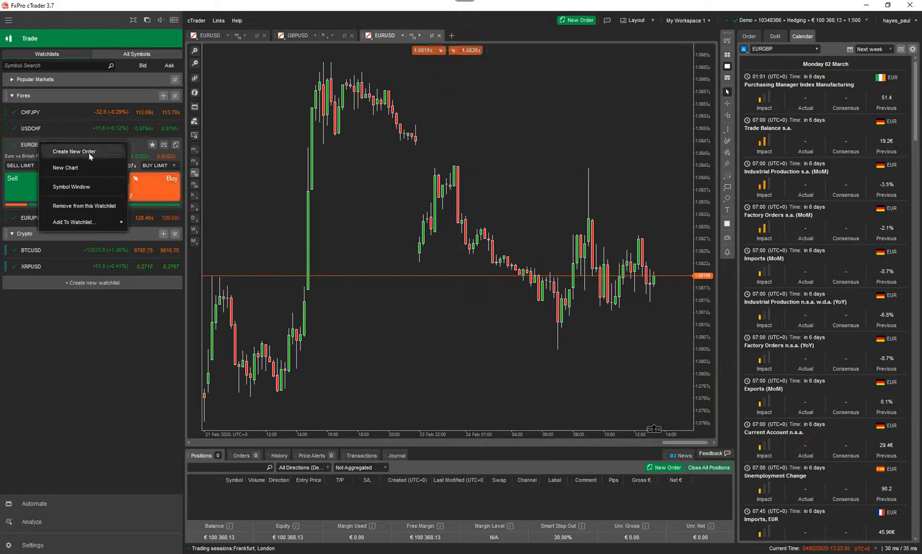
mouse_move(64, 167)
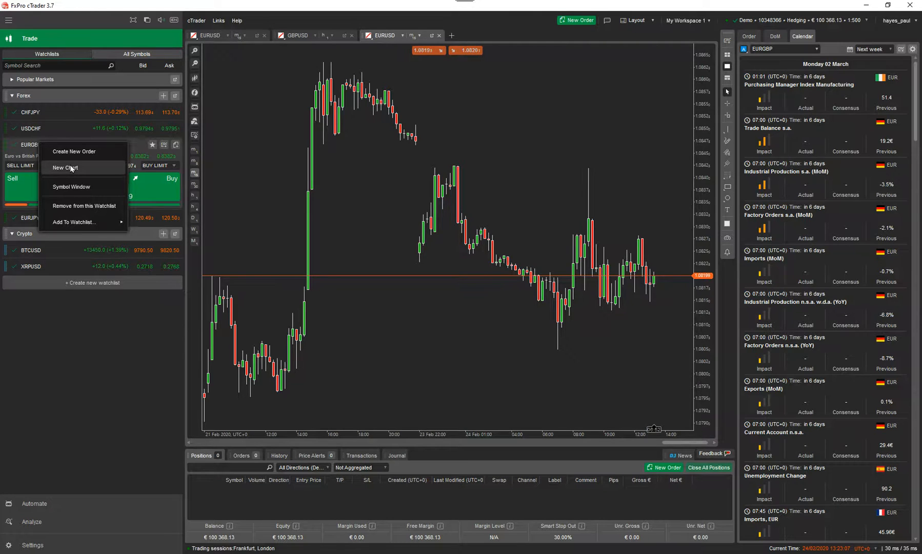
click(64, 168)
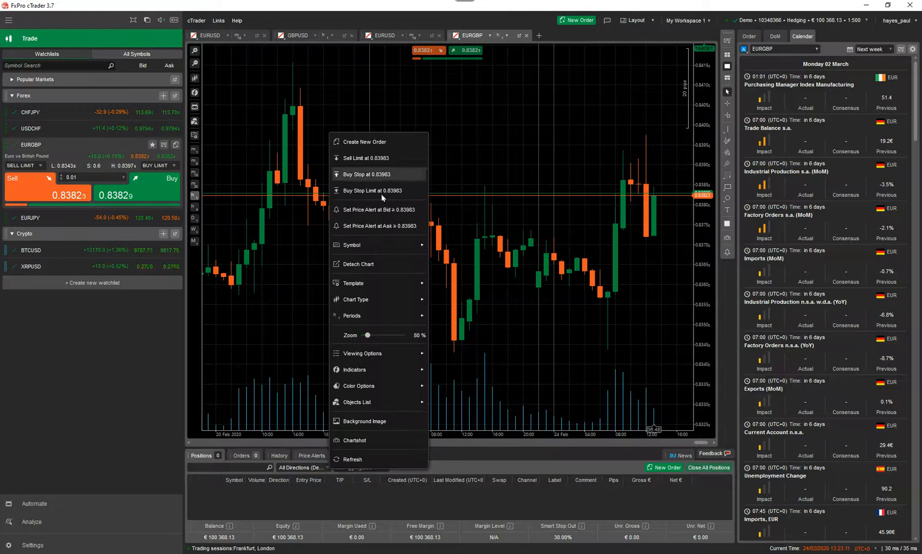
click(353, 283)
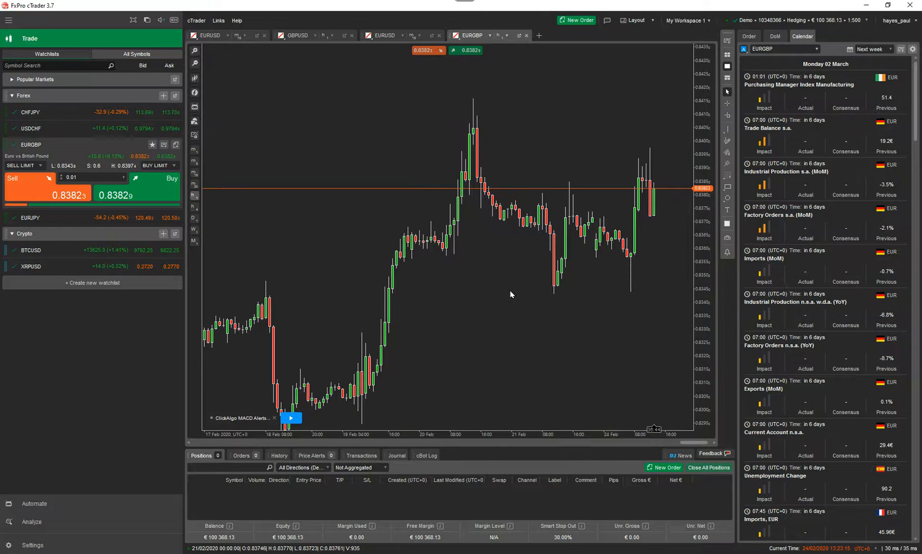
mouse_move(247, 286)
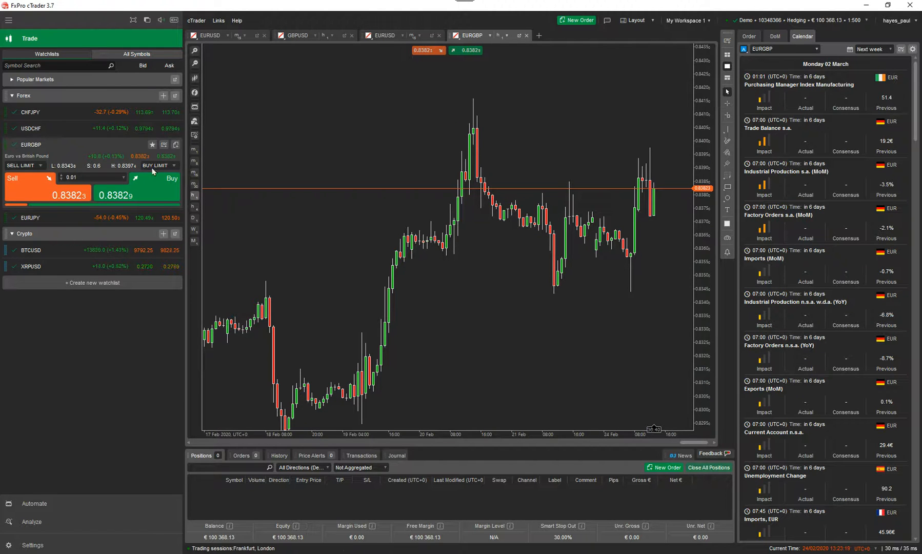
click(41, 167)
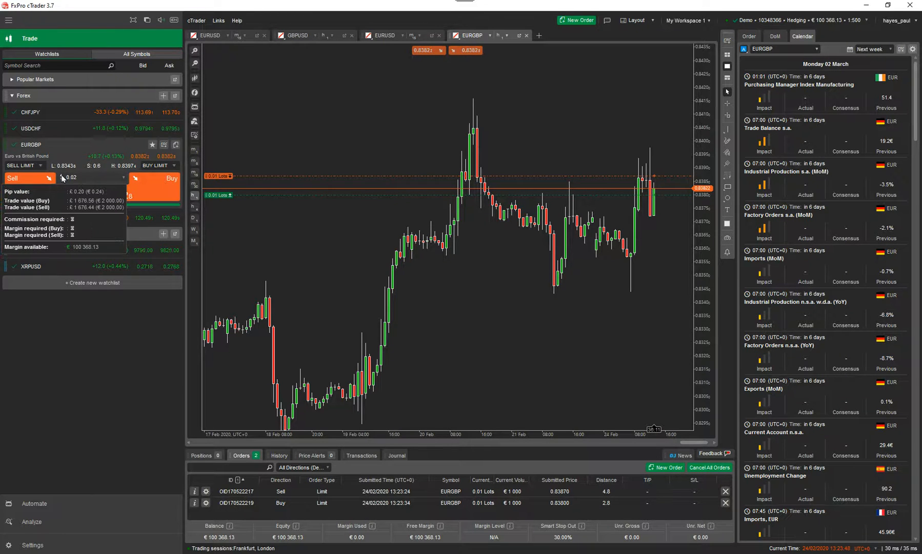
Raise the quantity to 0.03 lots and open an EURGBP market trade
click(117, 176)
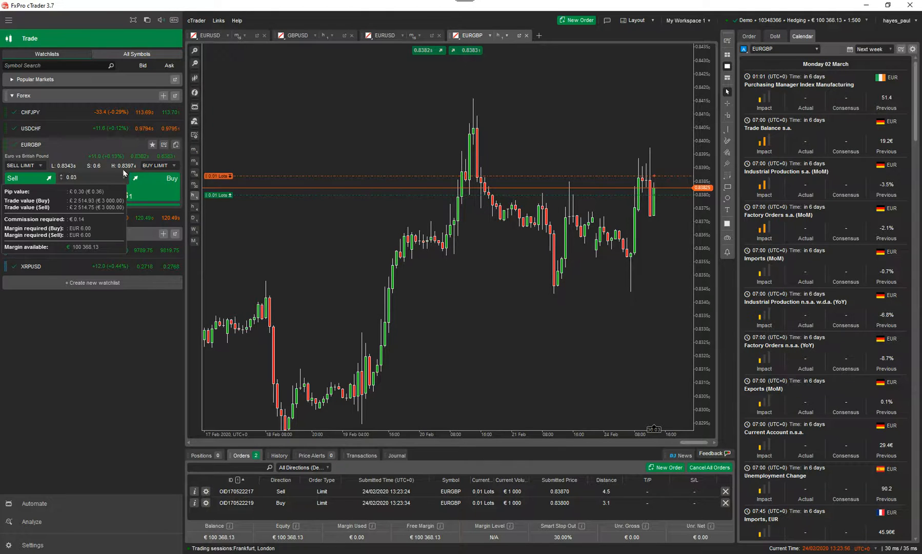
click(14, 178)
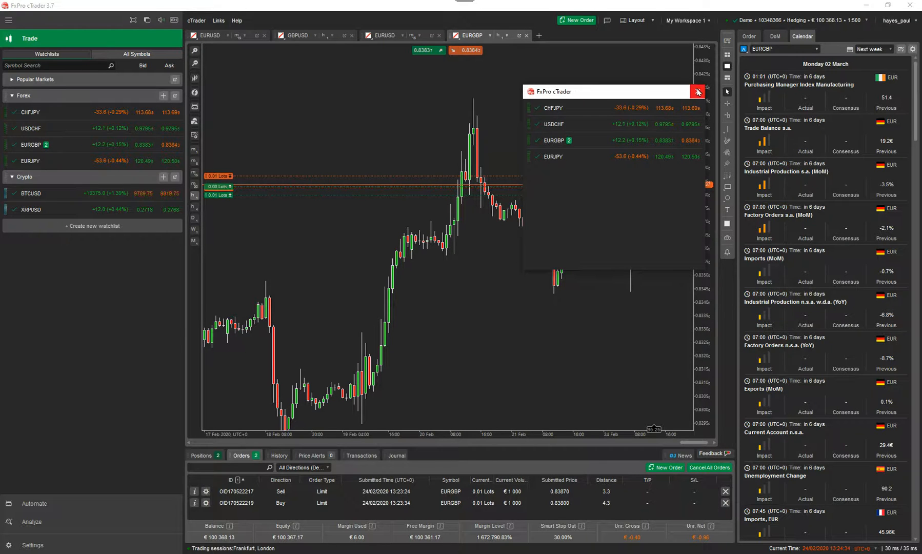
Close the detached Forex watchlist window and dismiss a New Market Order dialog for EURGBP
click(697, 91)
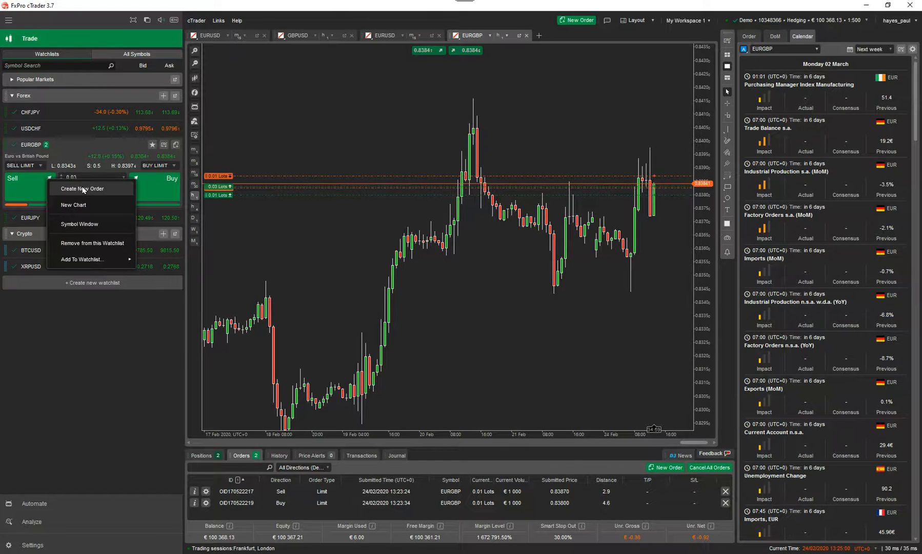
click(83, 187)
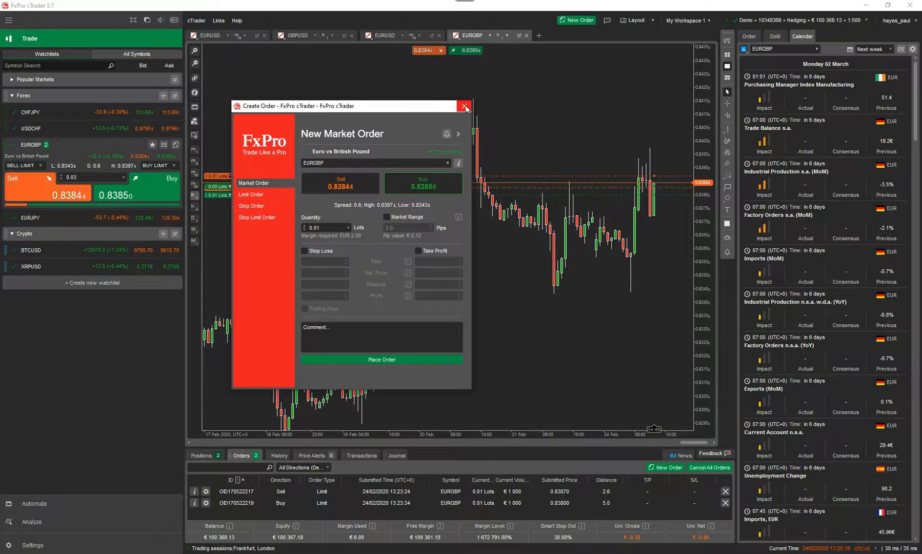
click(464, 106)
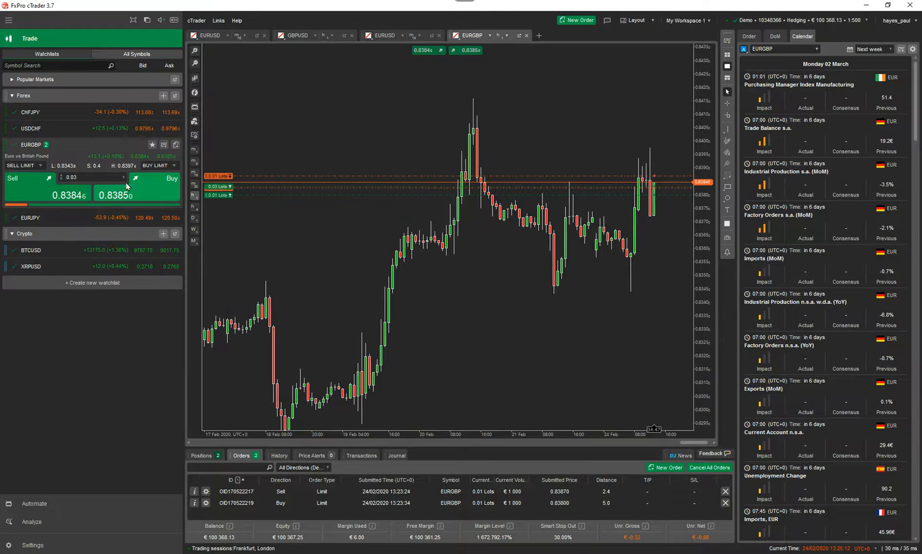
Reach the Market Watch settings for My Workspace 1 via the EURGBP and watchlist menus
right_click(30, 144)
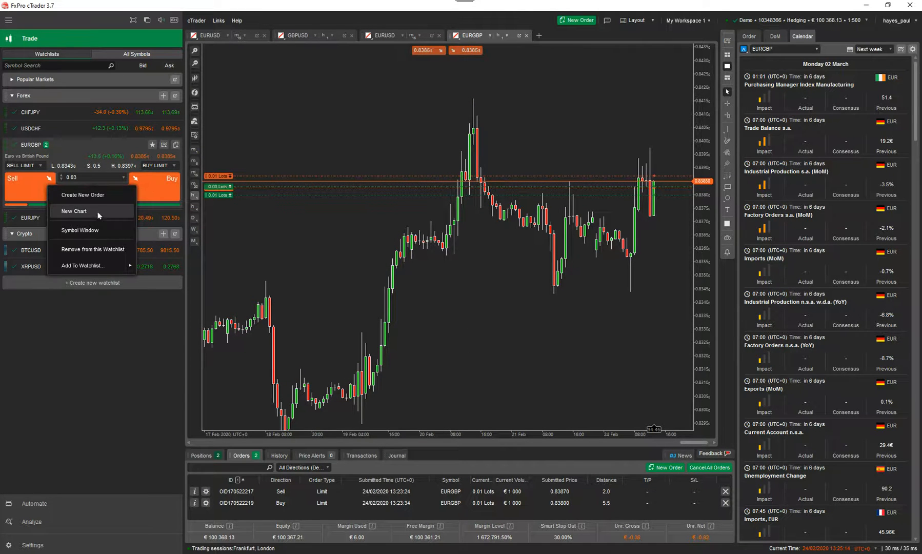
mouse_move(102, 251)
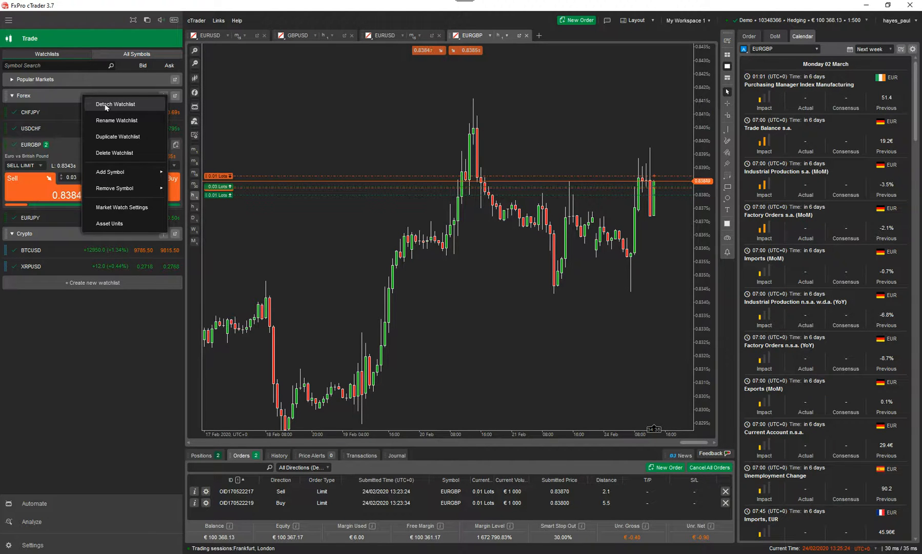
mouse_move(118, 134)
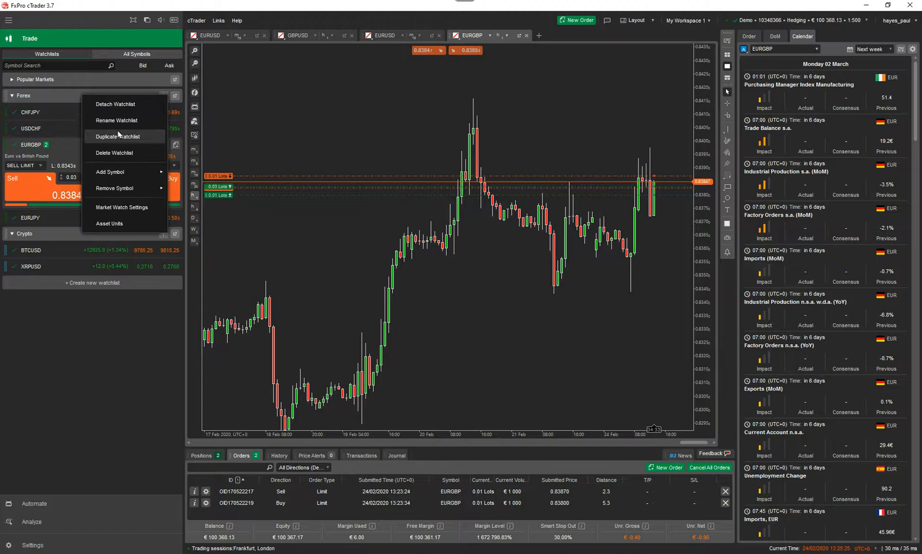
click(110, 172)
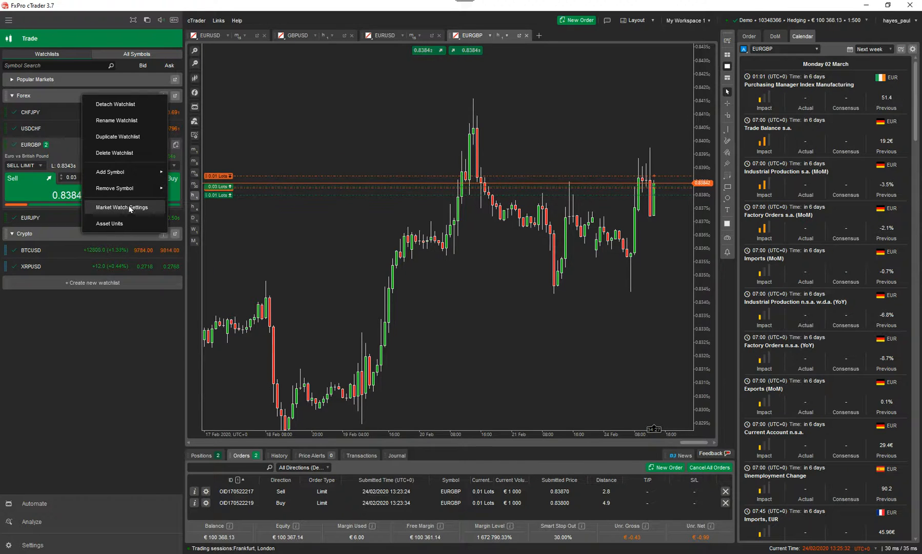
click(123, 208)
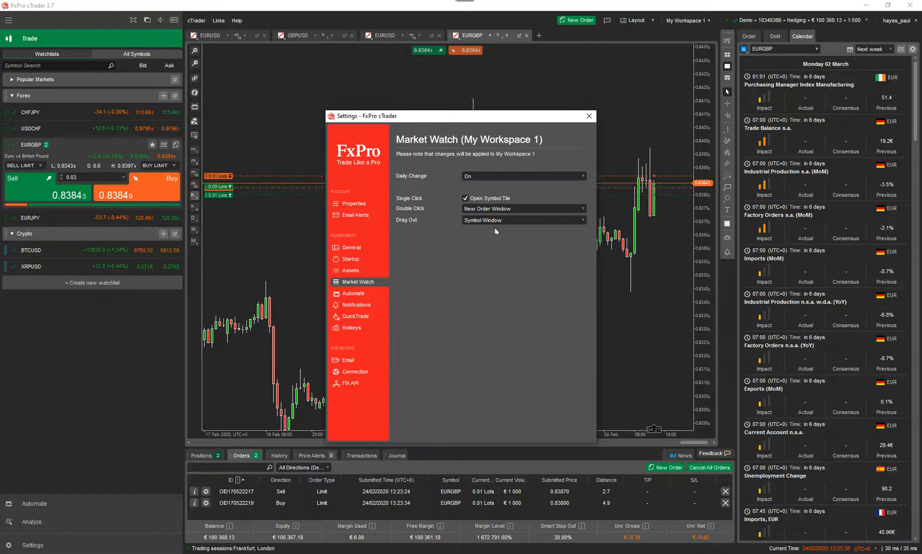
Switch Daily Change off and back on, restore single-click Open Symbol Tile, and select USDCHF
click(522, 176)
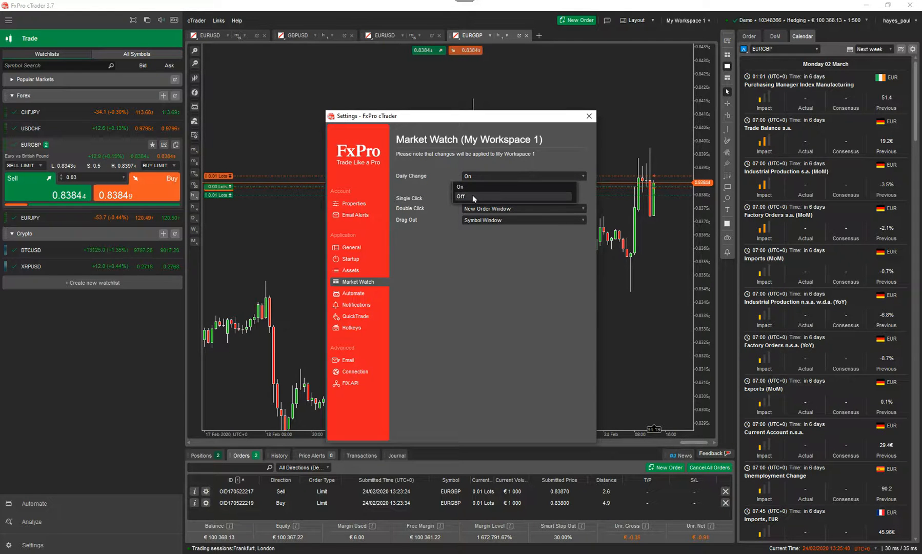
click(460, 196)
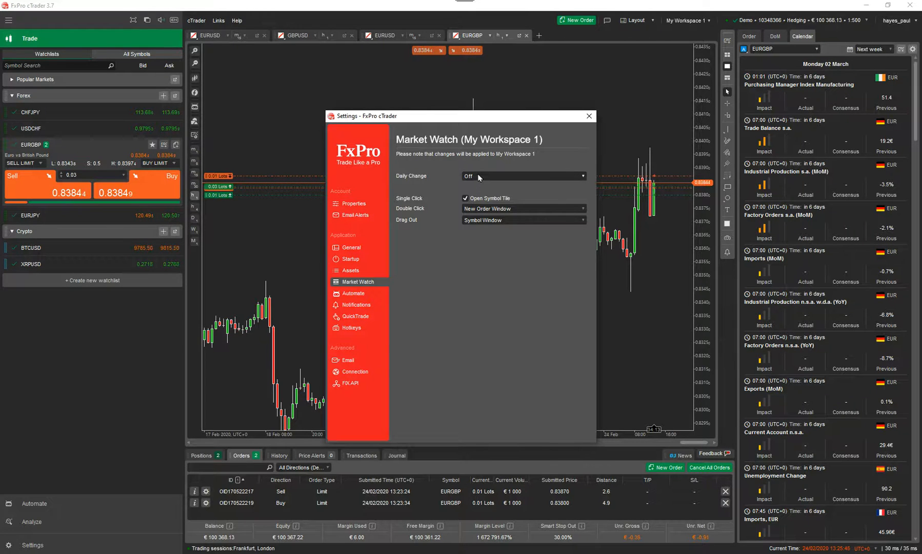
click(522, 175)
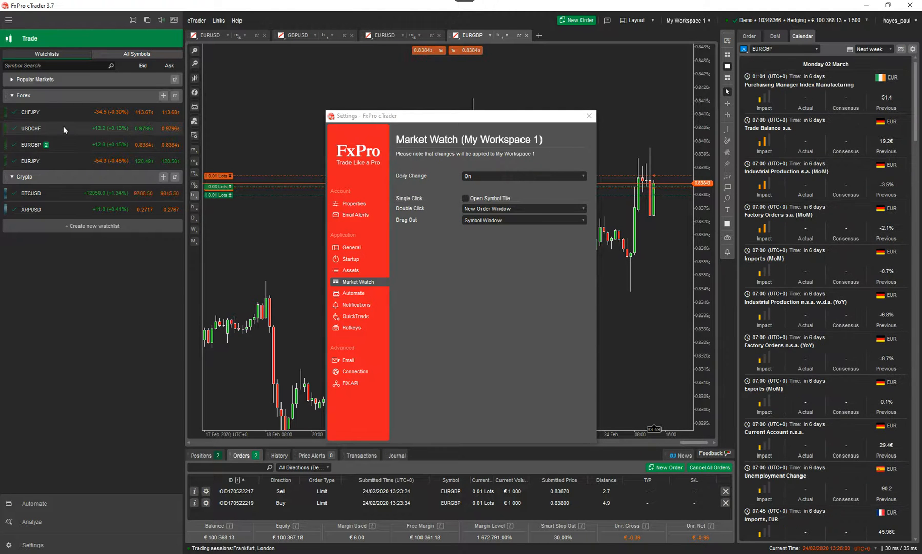
click(465, 198)
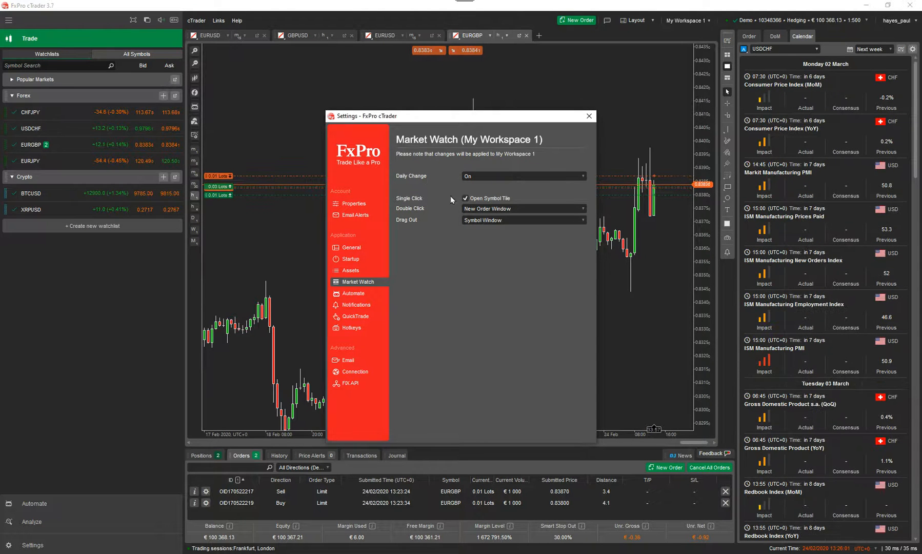
click(31, 127)
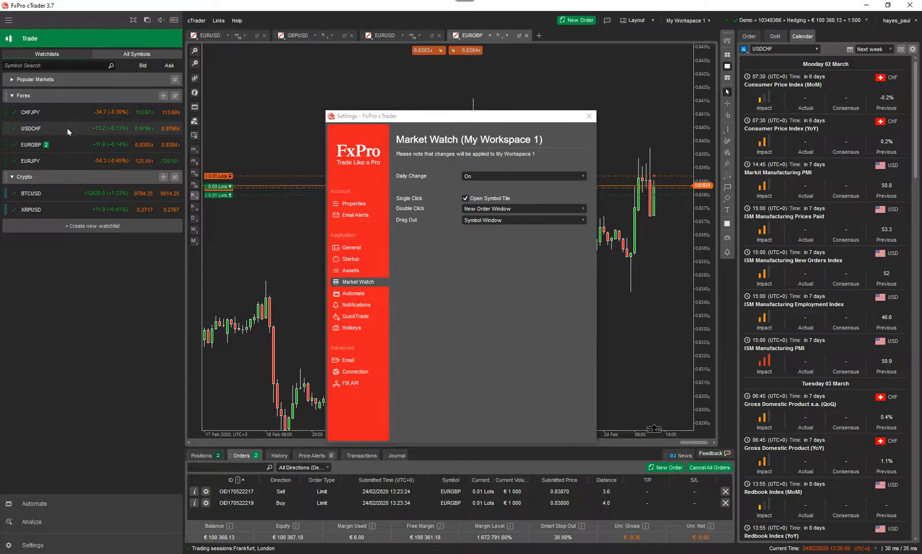
Set Double Click and Drag Out to New Detached Chart and close the settings
click(522, 208)
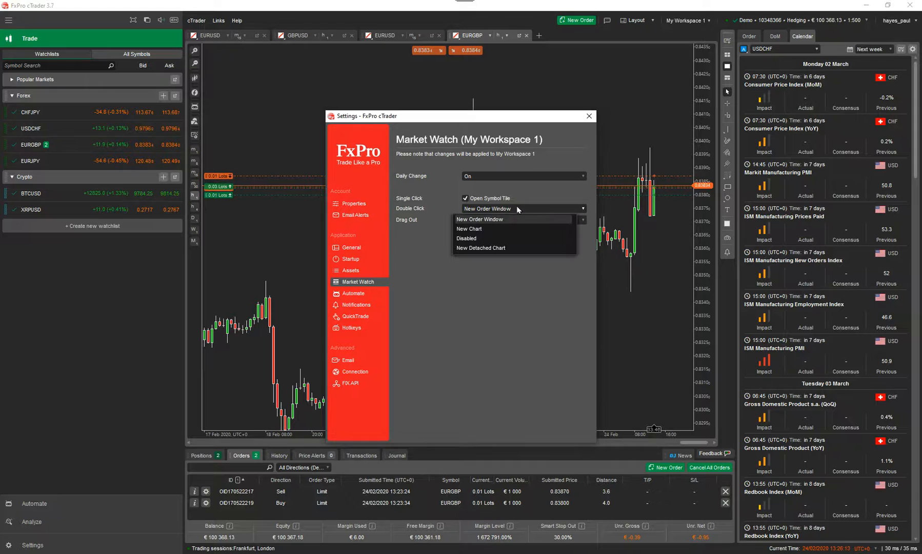
mouse_move(485, 239)
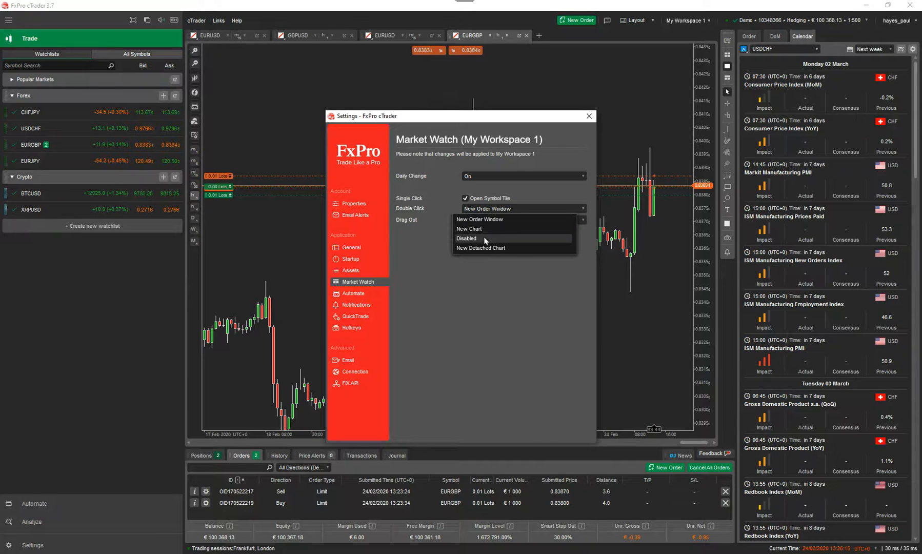
mouse_move(500, 250)
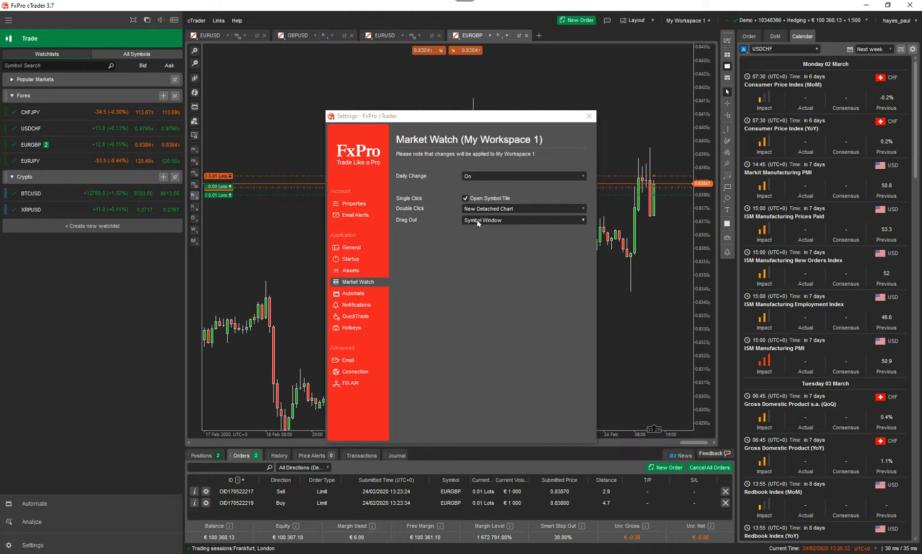
click(522, 219)
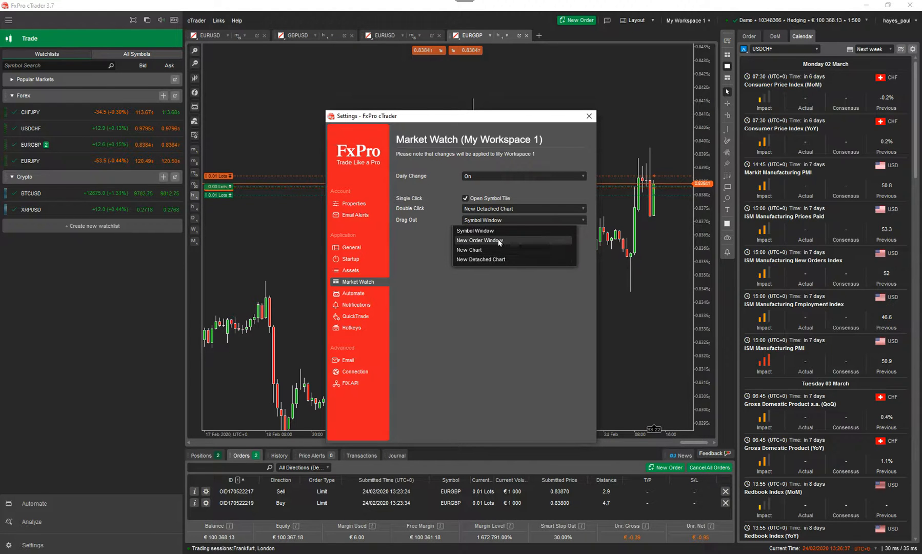
click(480, 240)
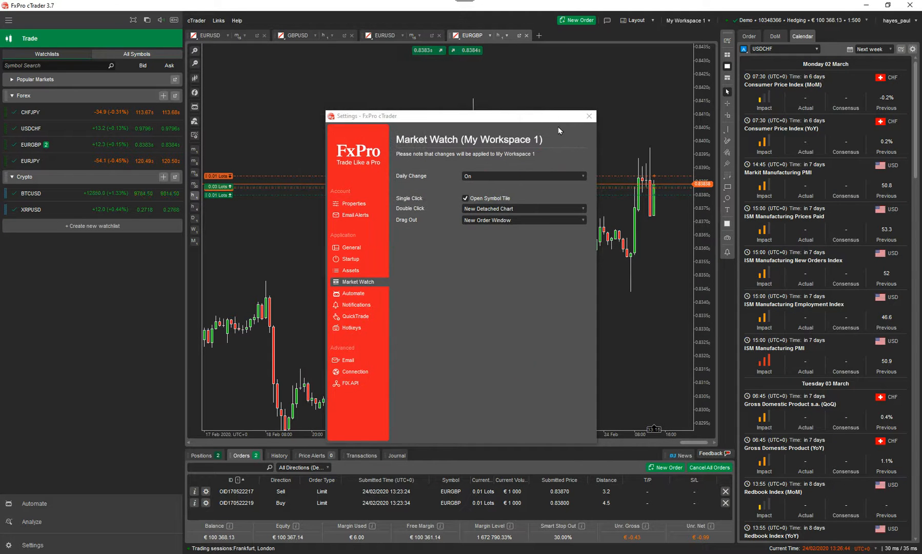
click(522, 220)
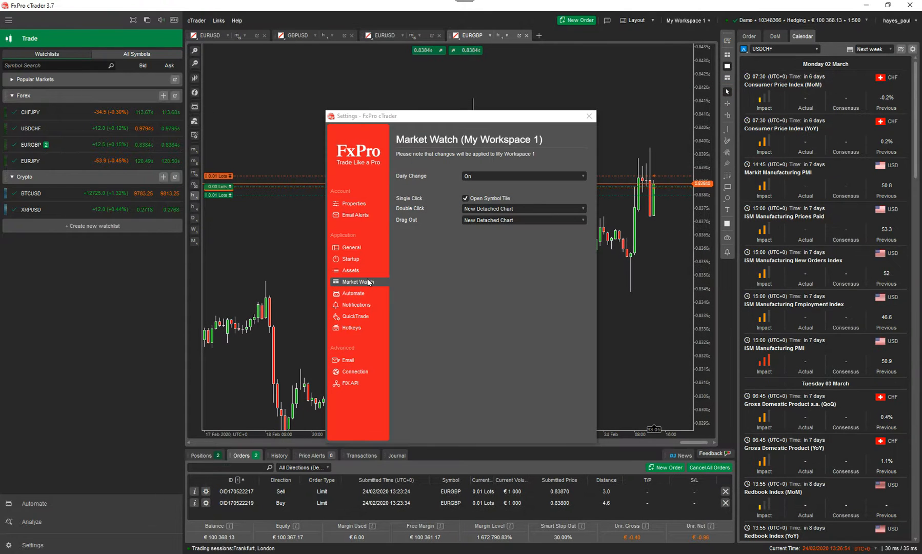
click(588, 116)
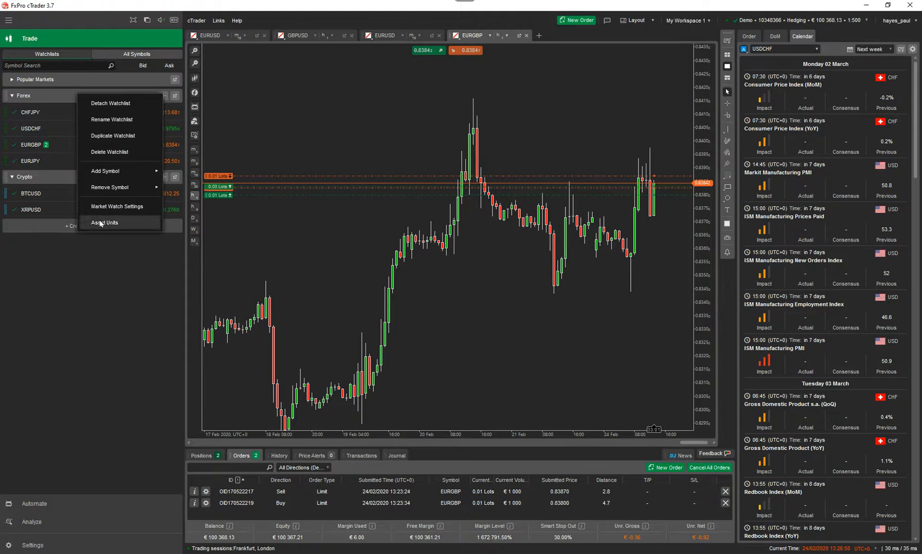
click(104, 222)
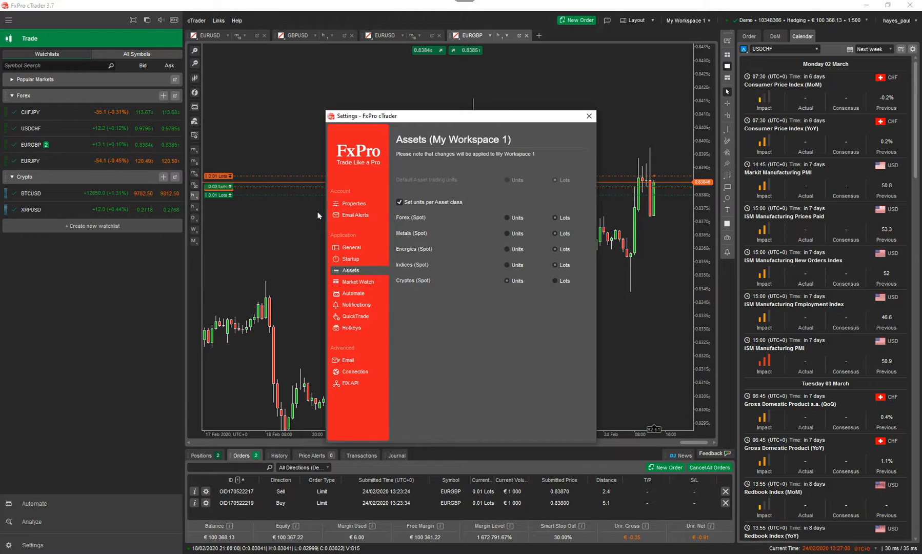
click(400, 202)
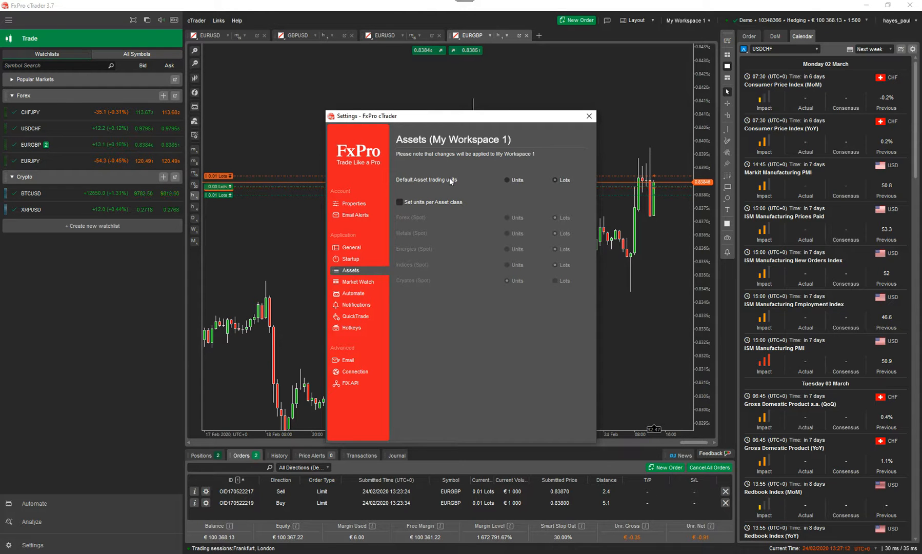
click(400, 202)
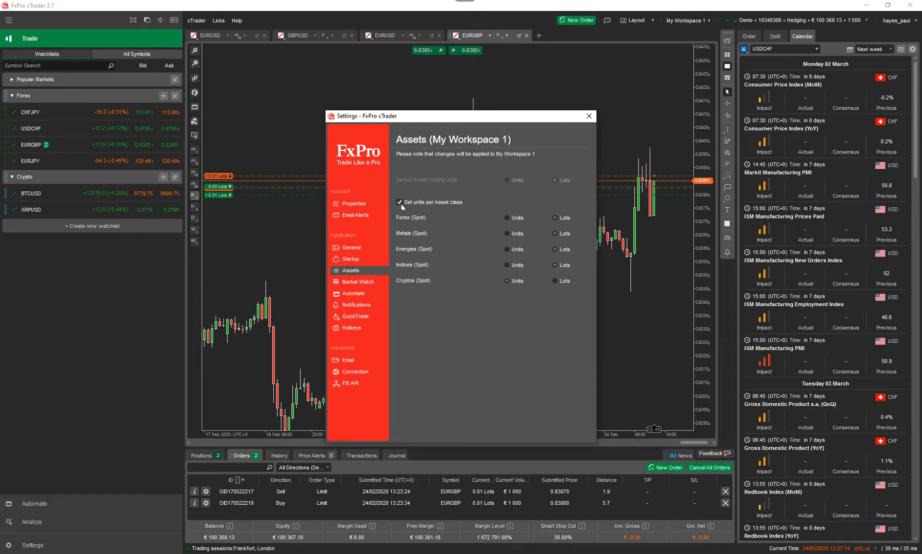
mouse_move(470, 277)
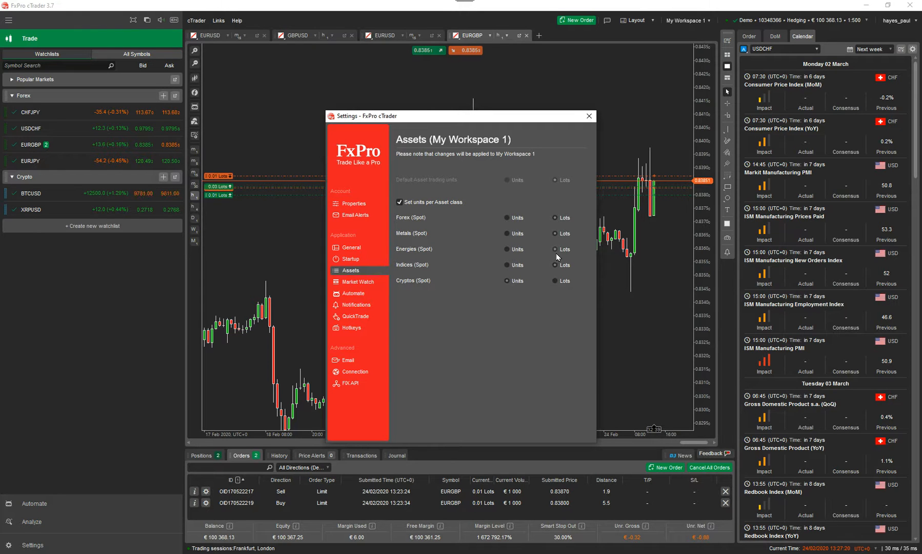
click(588, 116)
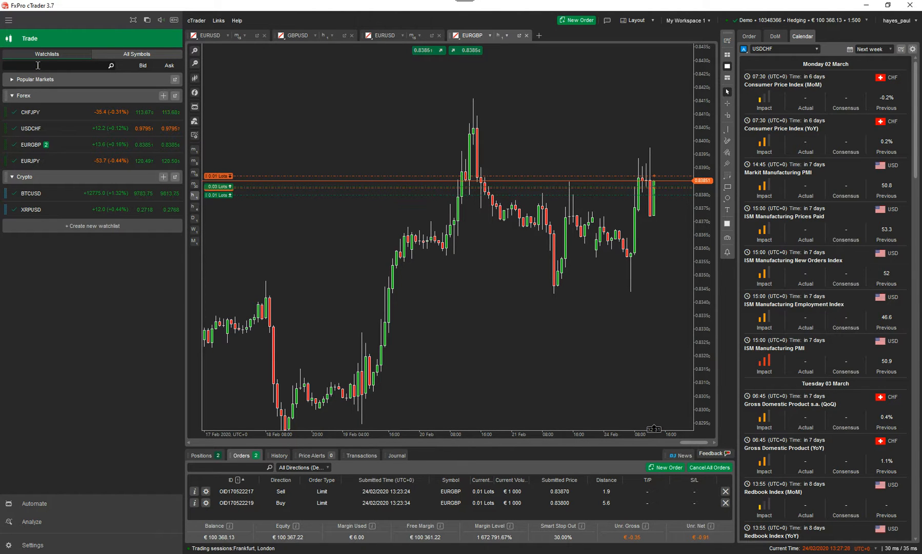
text(jcbjd)
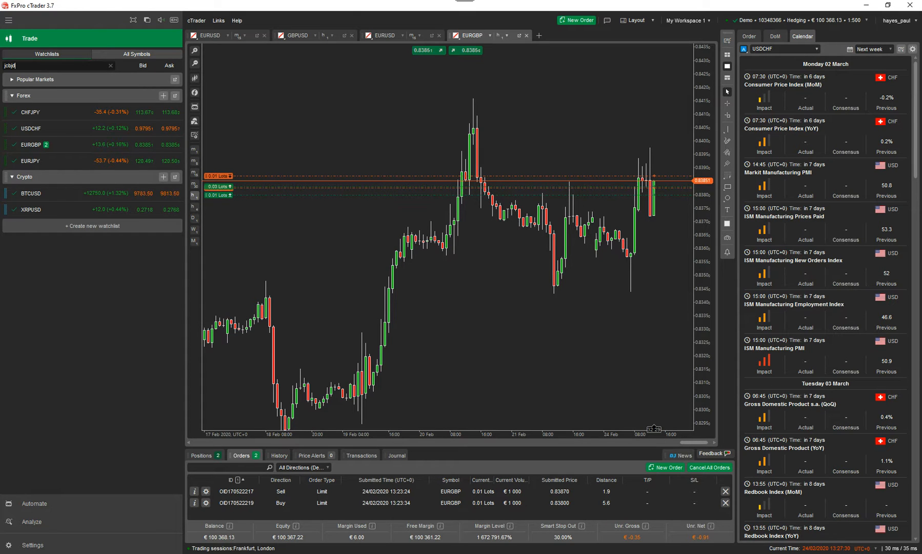